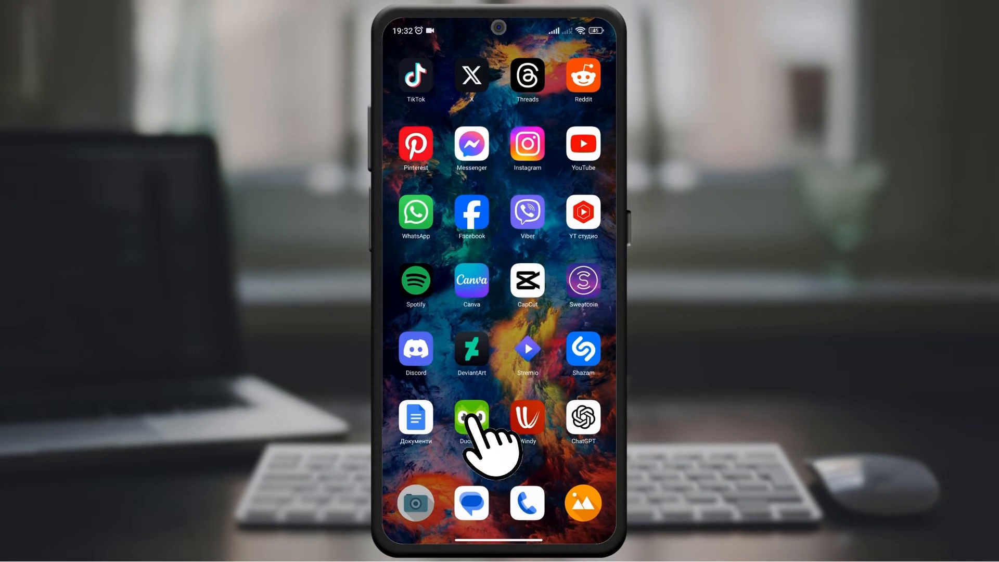
# Launch Duolingo from the home screen to show the Unit 1 learning path.
pyautogui.click(471, 418)
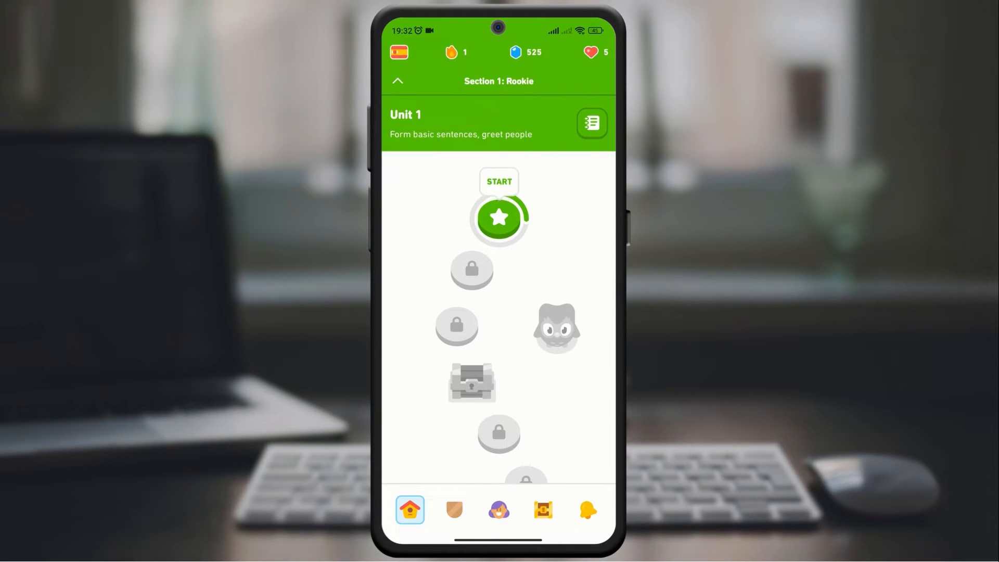
# Switch to the profile page showing the day streak and total XP statistics.
pyautogui.click(499, 510)
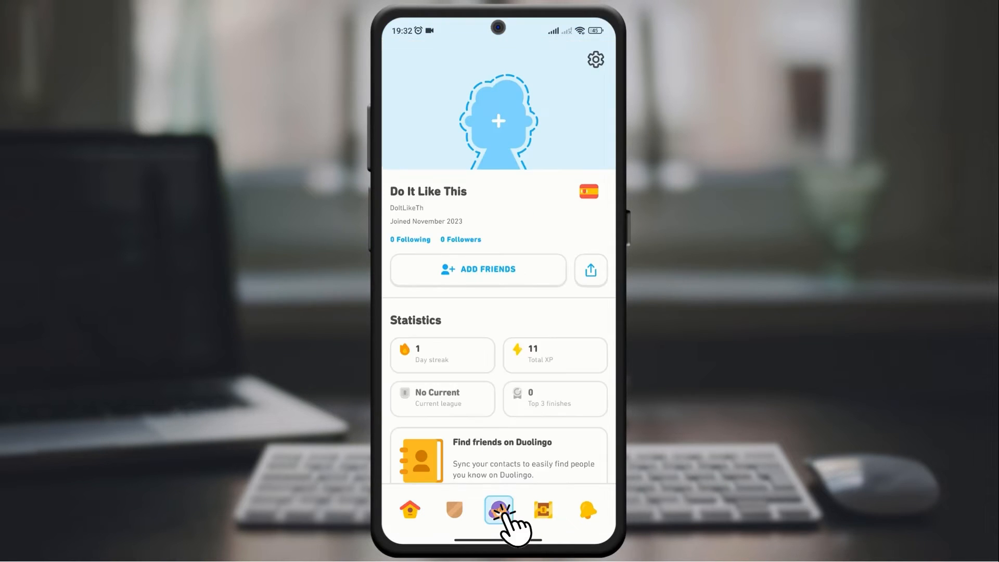
pyautogui.click(498, 509)
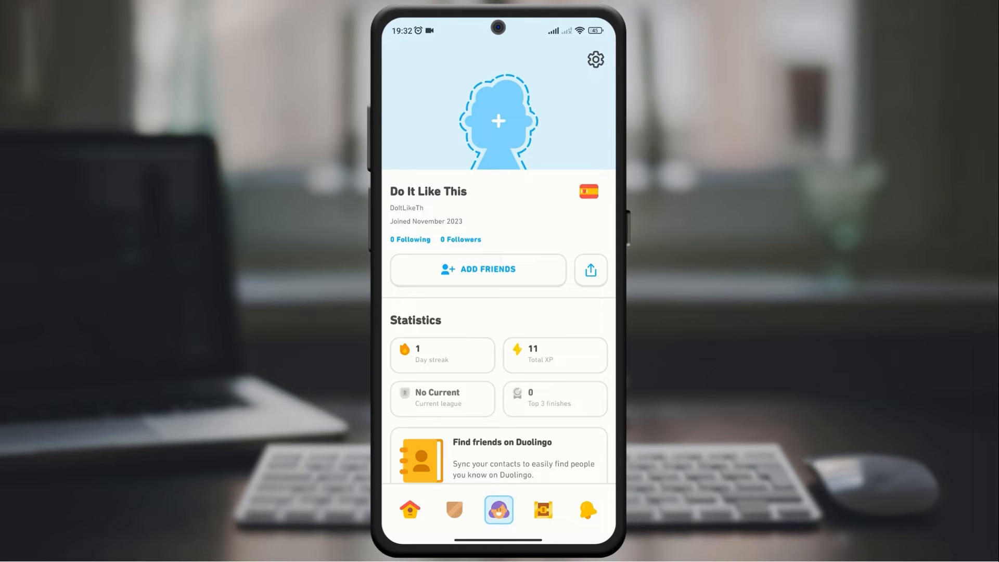
# In account settings under General, set Dark mode to On.
pyautogui.click(595, 59)
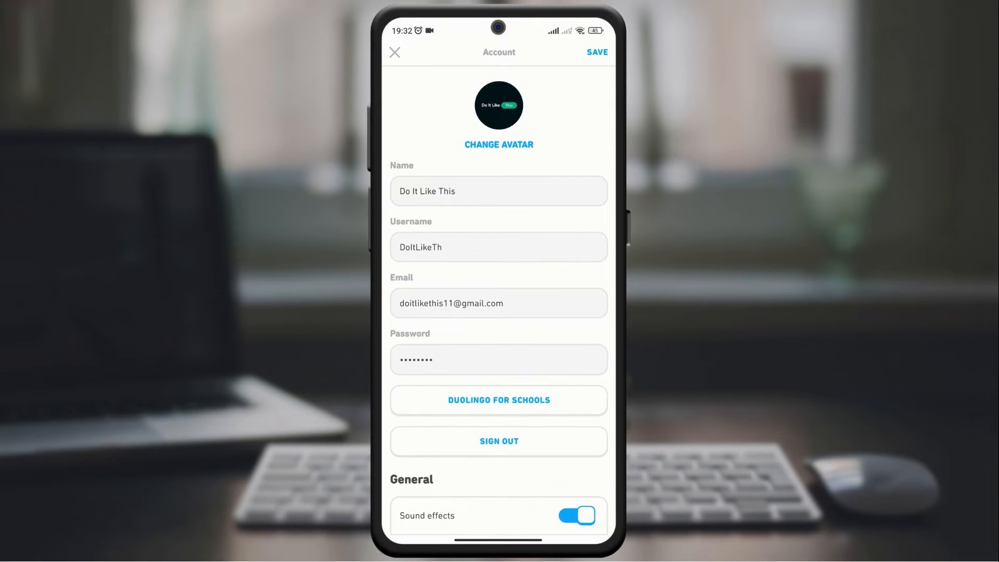
pyautogui.scroll(-3)
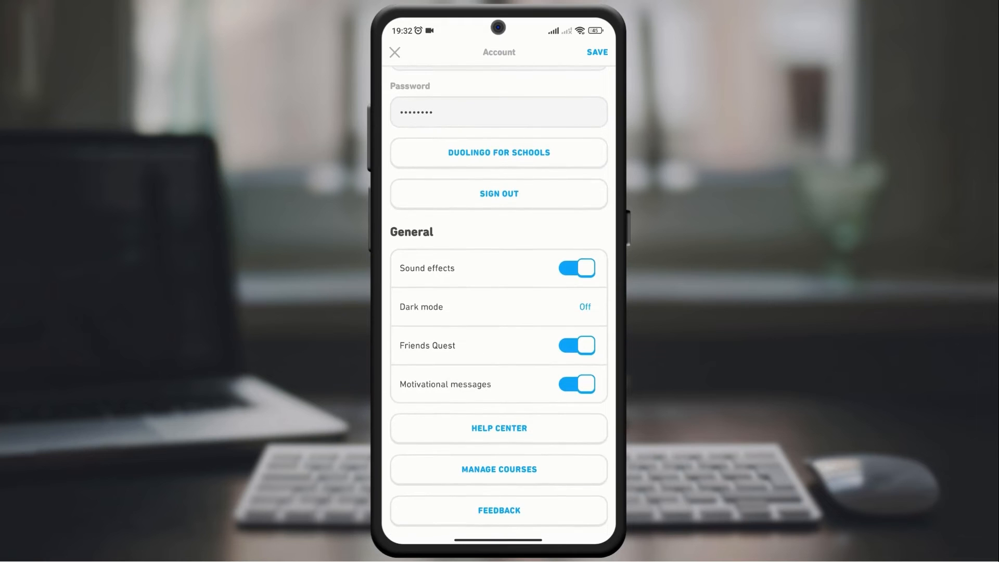
pyautogui.click(499, 305)
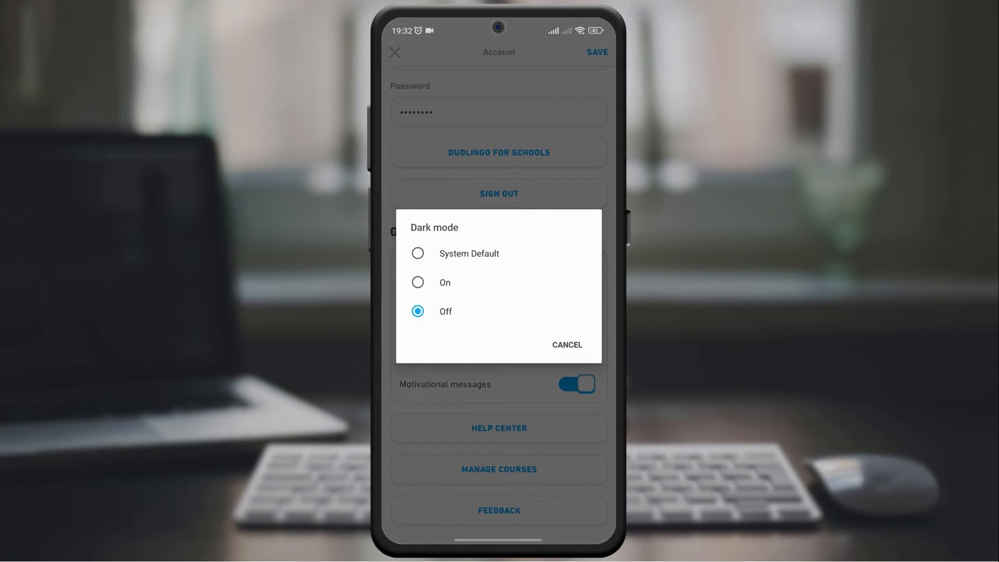
pyautogui.click(566, 345)
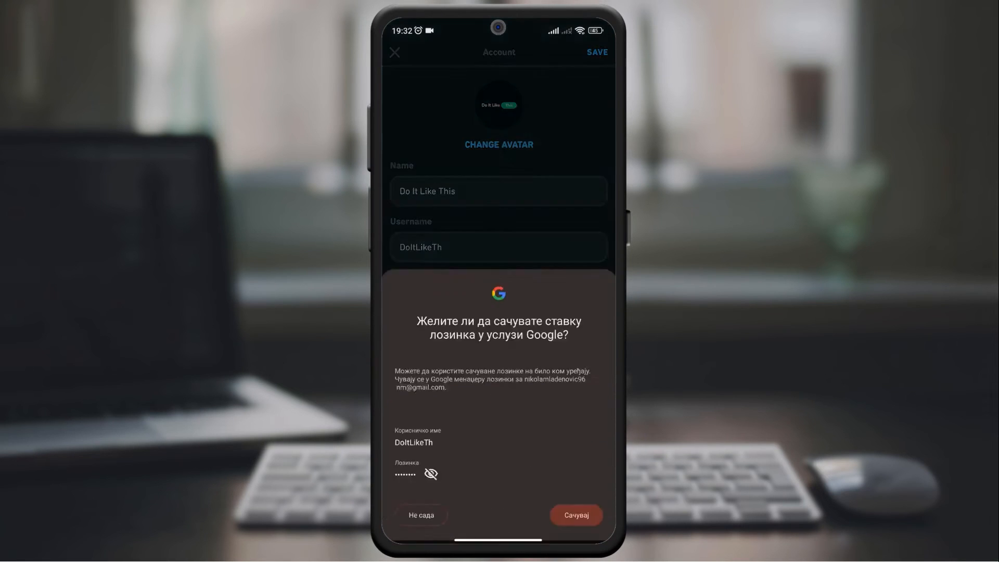
# Decline the Google password prompt with 'Не сада' and save the settings, returning to the dark-mode profile.
pyautogui.click(420, 515)
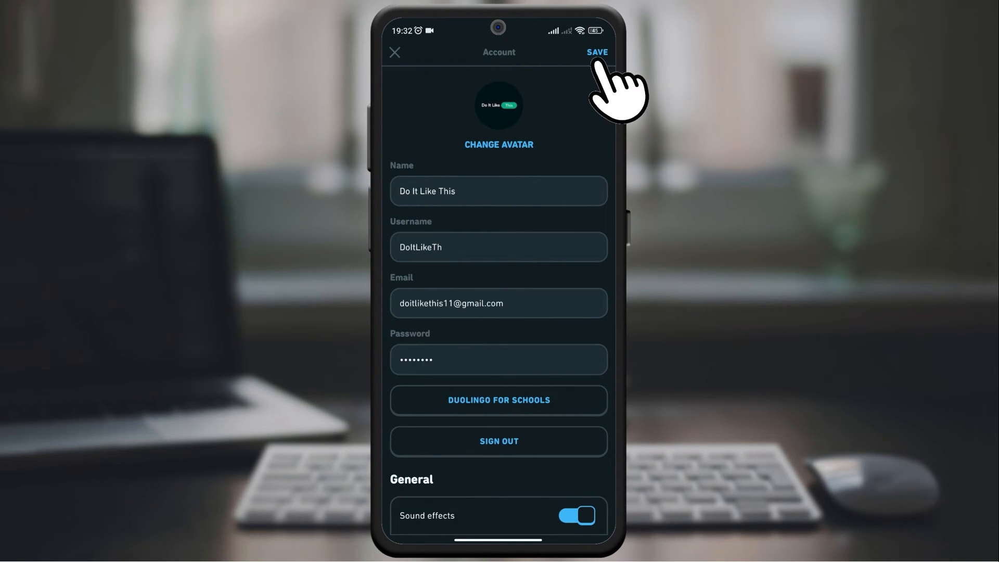
pyautogui.click(598, 52)
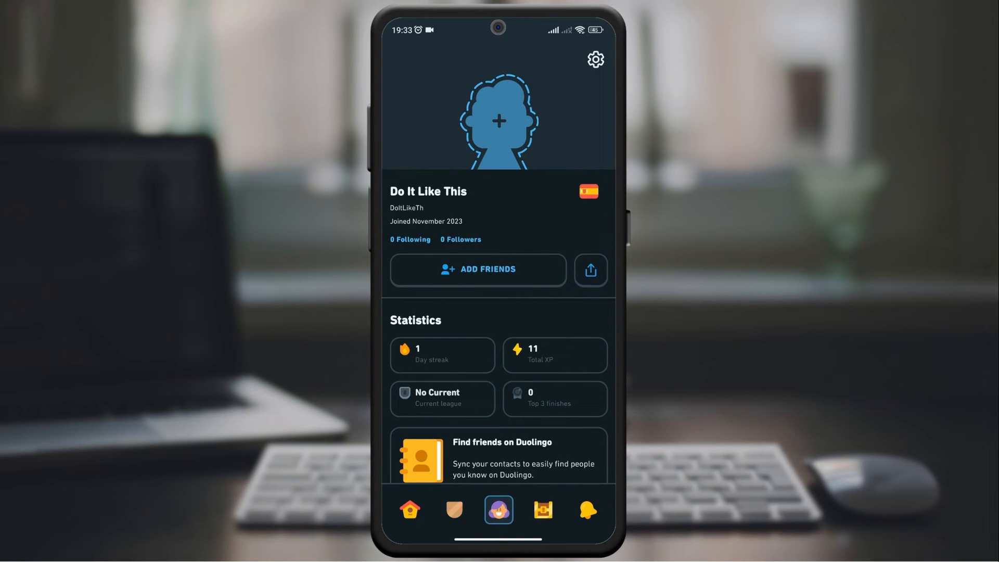